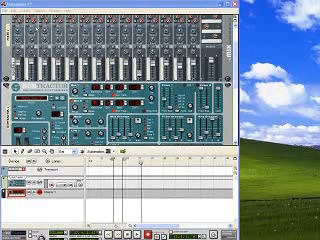
Step: Open the File menu to view the song commands, with the Tool Window beside the rack
left_click(10, 14)
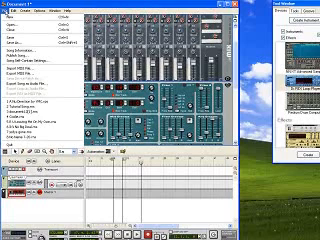